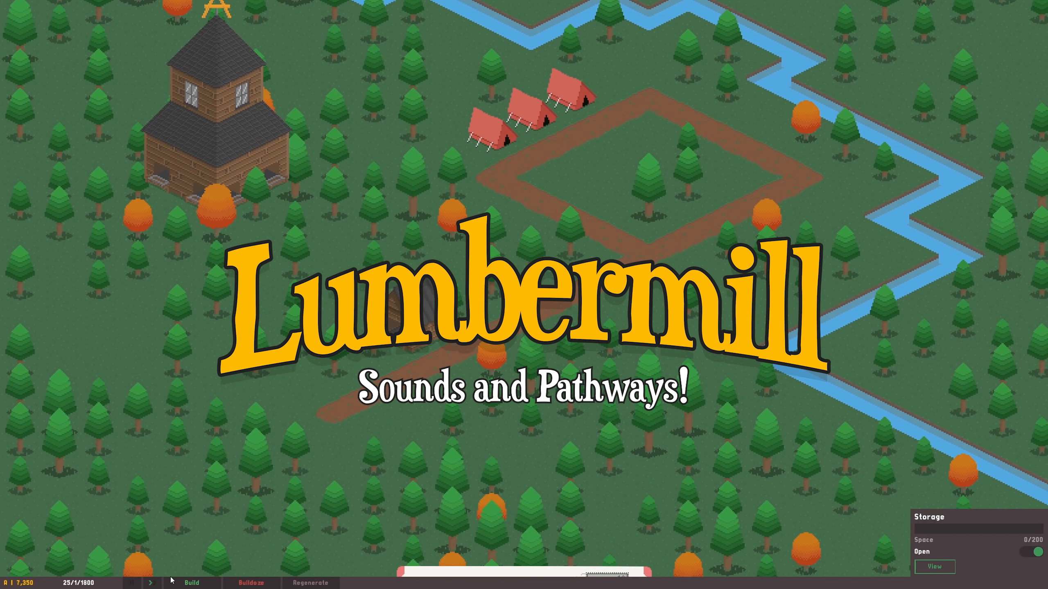
Add a new script asset to the Unity project and return to the dirt tile in Aseprite.
click(190, 583)
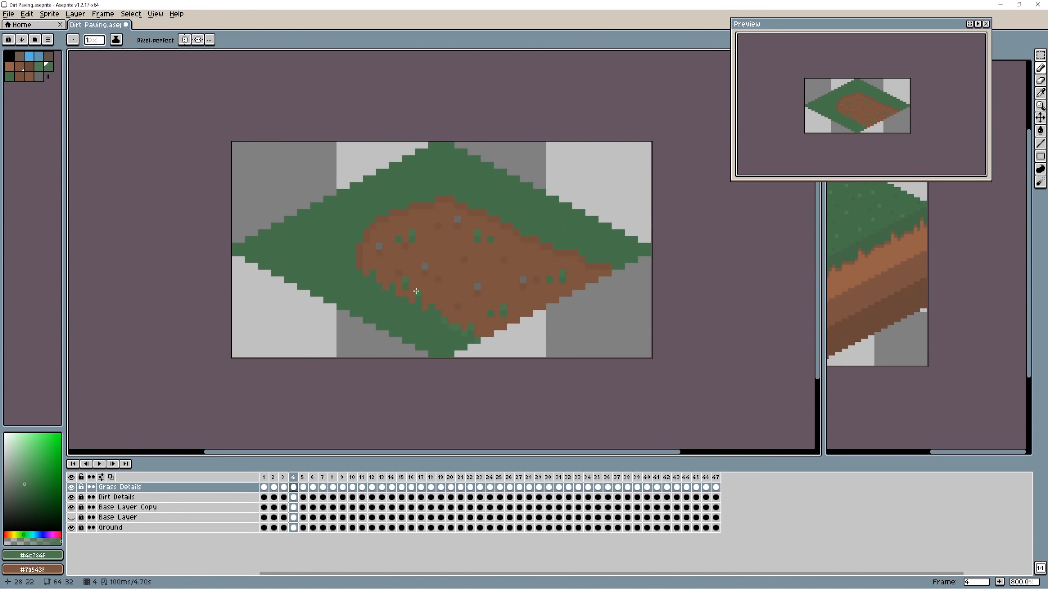
click(323, 487)
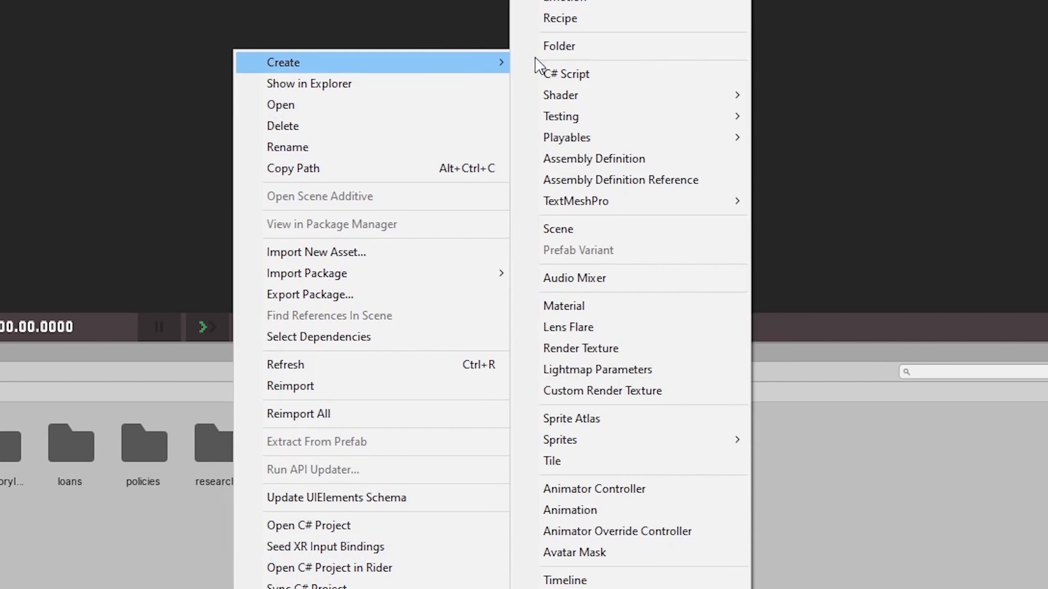
click(567, 74)
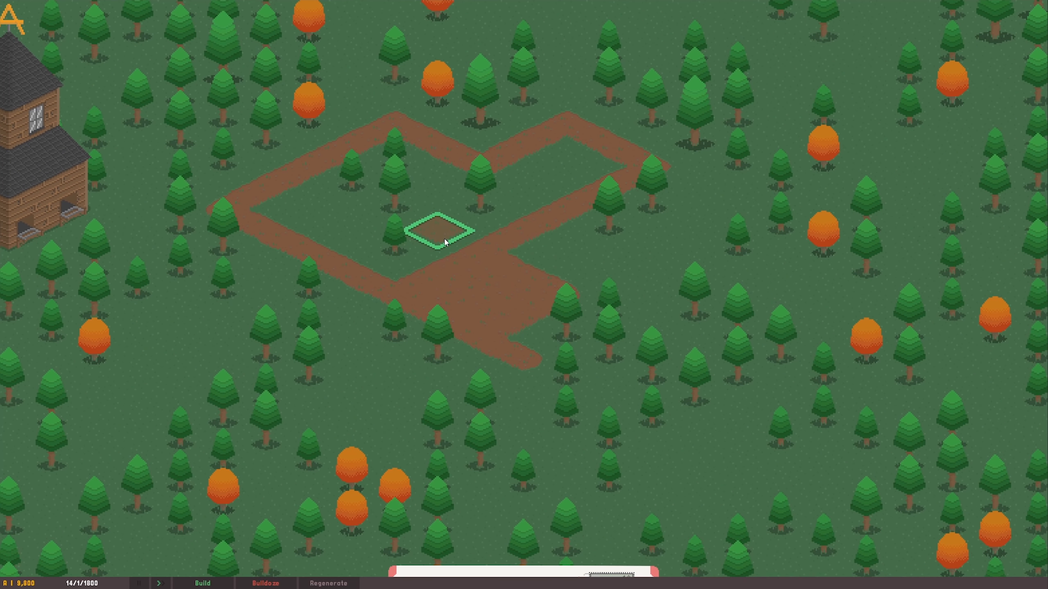
click(444, 242)
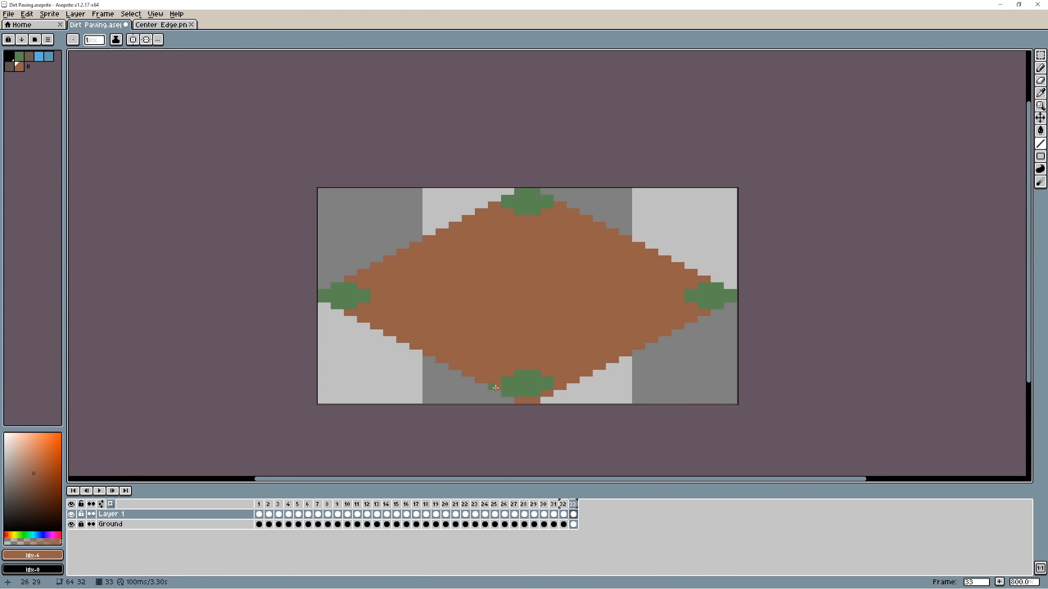
click(524, 518)
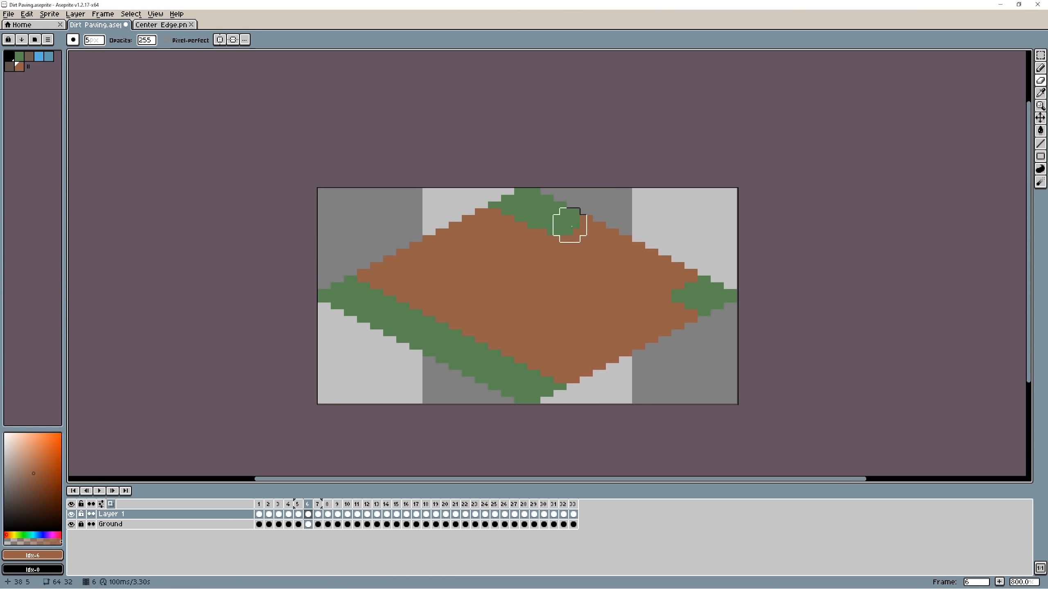
Paint dirt into the top and left grass edges, then create and open the PavingPattern script.
click(258, 515)
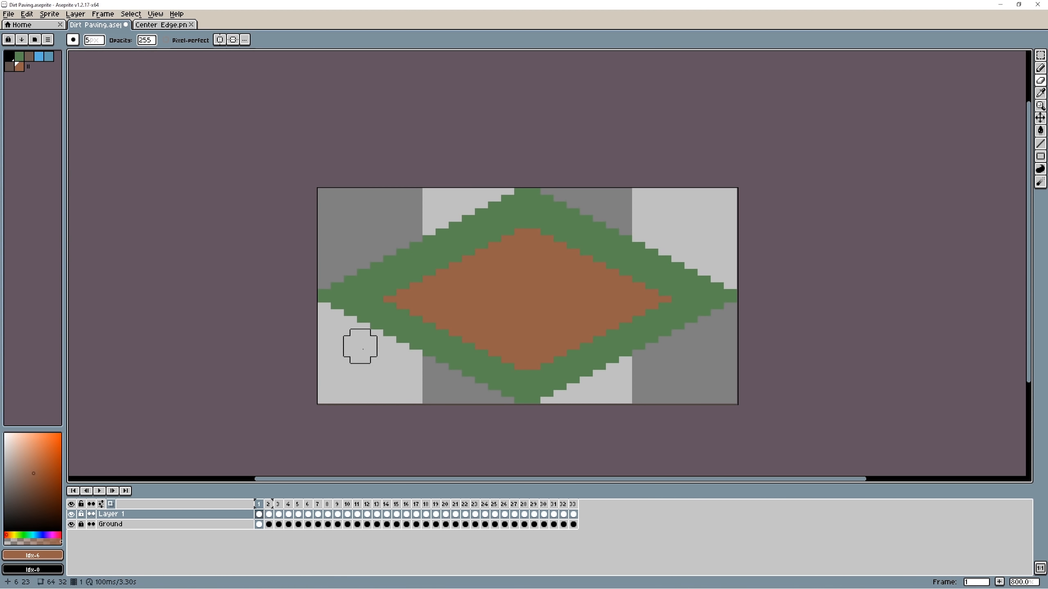
click(279, 515)
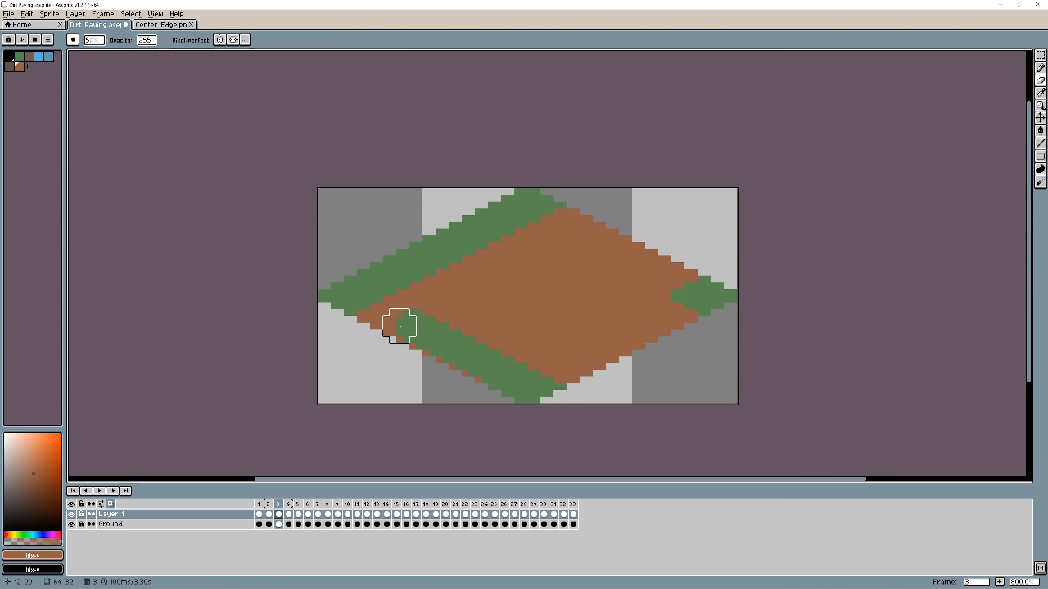
click(297, 515)
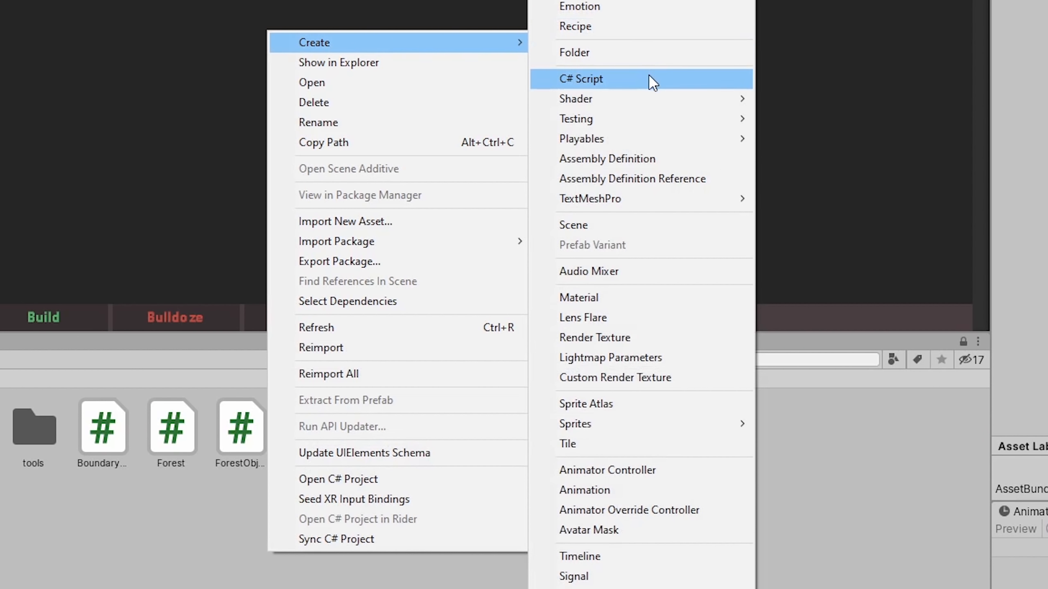
click(580, 78)
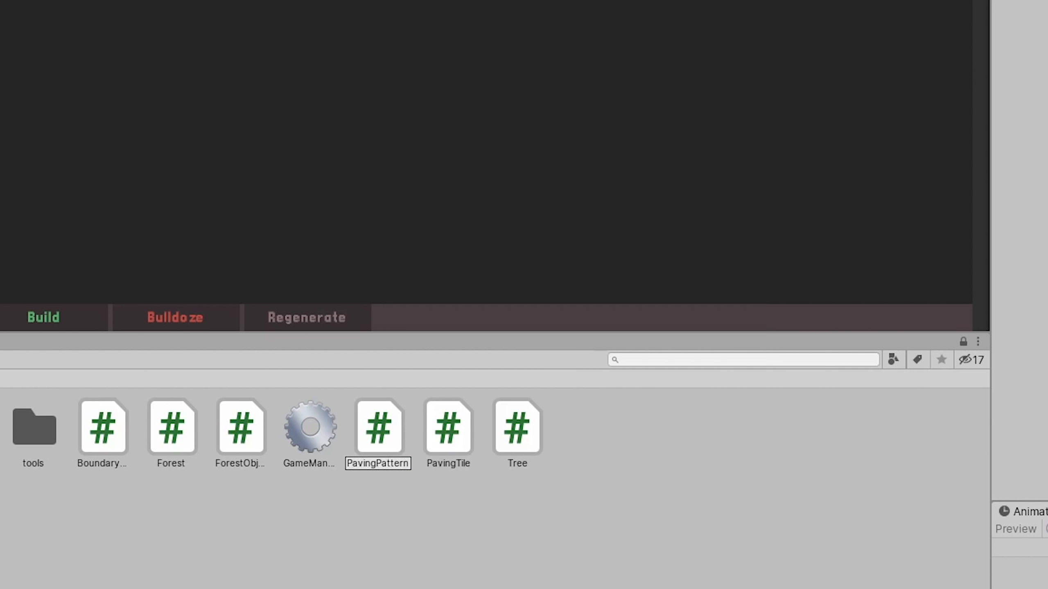
double_click(378, 429)
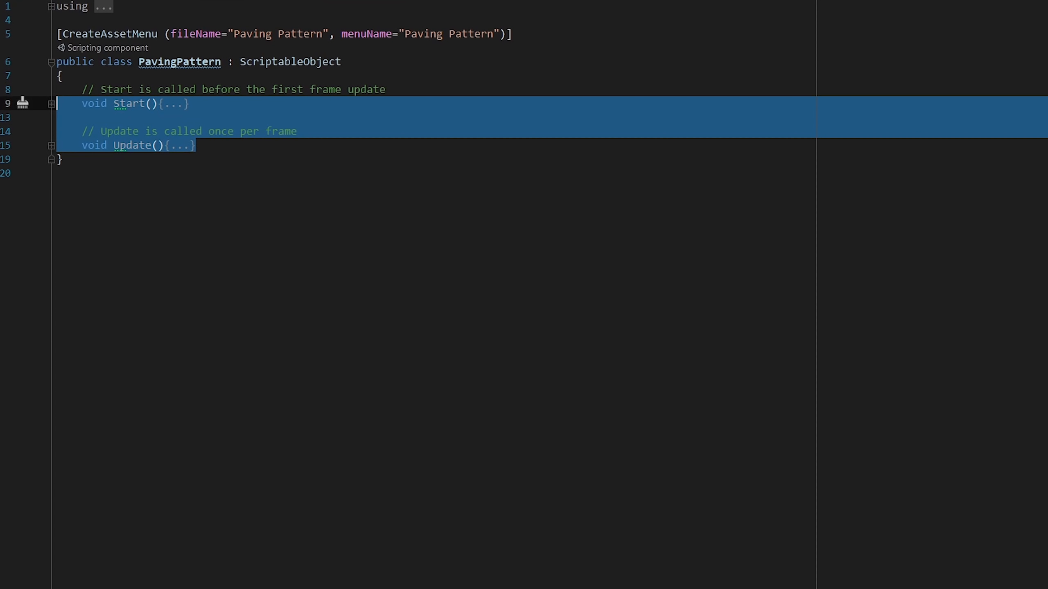
Replace Start and Update with a public patternValue int and a Sprite dirt field.
key(Delete)
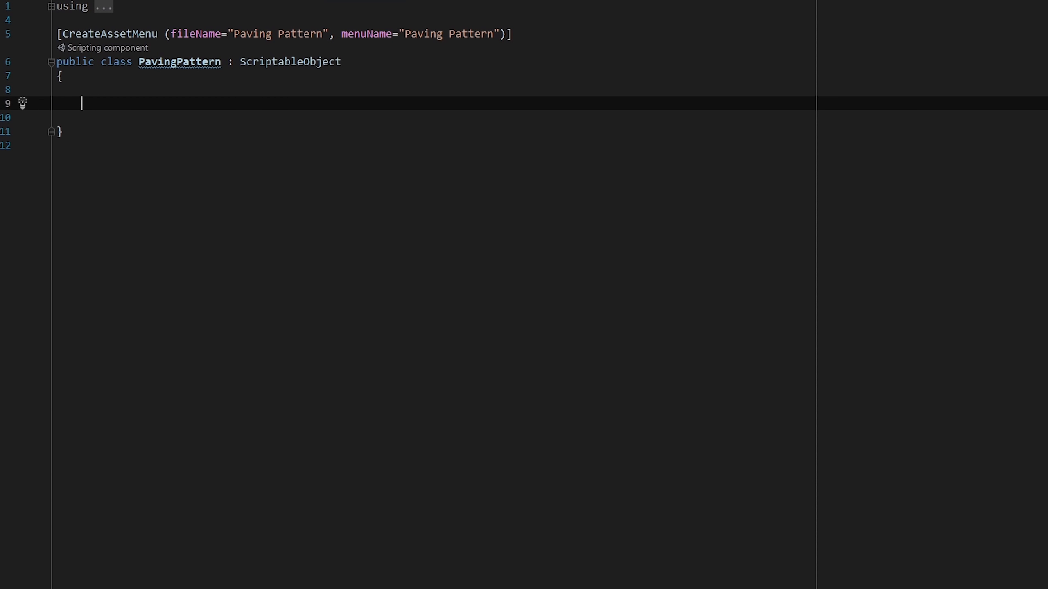
text(public)
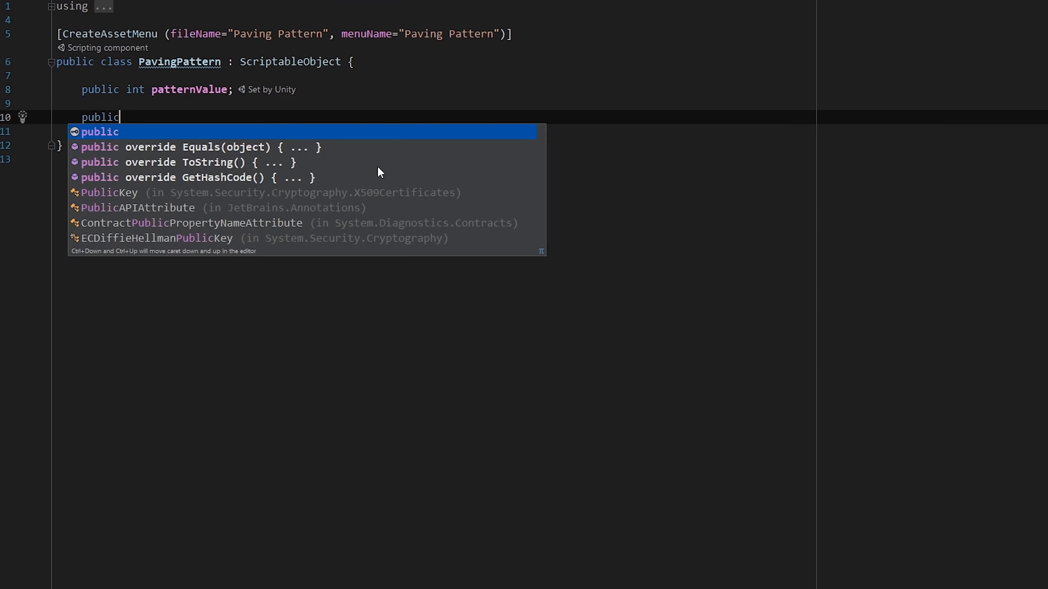
text(Sprite dirt)
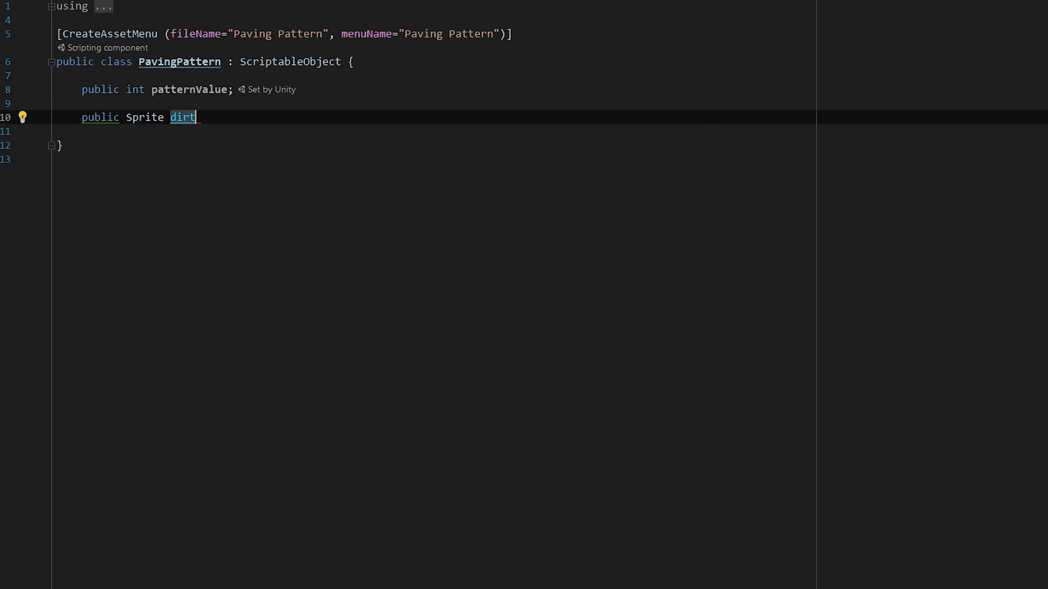
text(Sprite;)
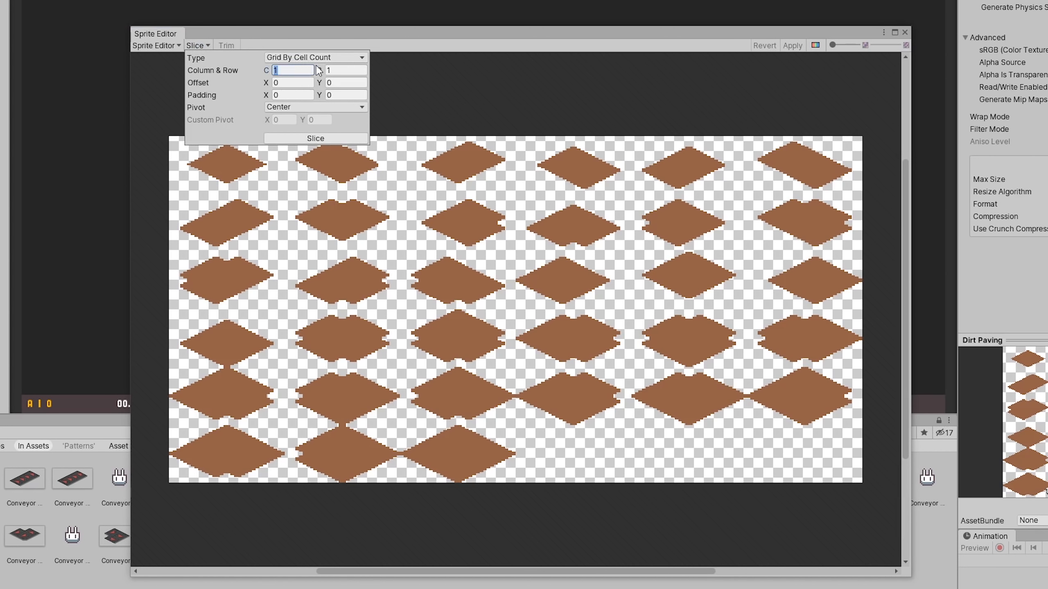
Slice the Dirt Paving sheet into 64x32 tile sprites and inspect one.
click(342, 455)
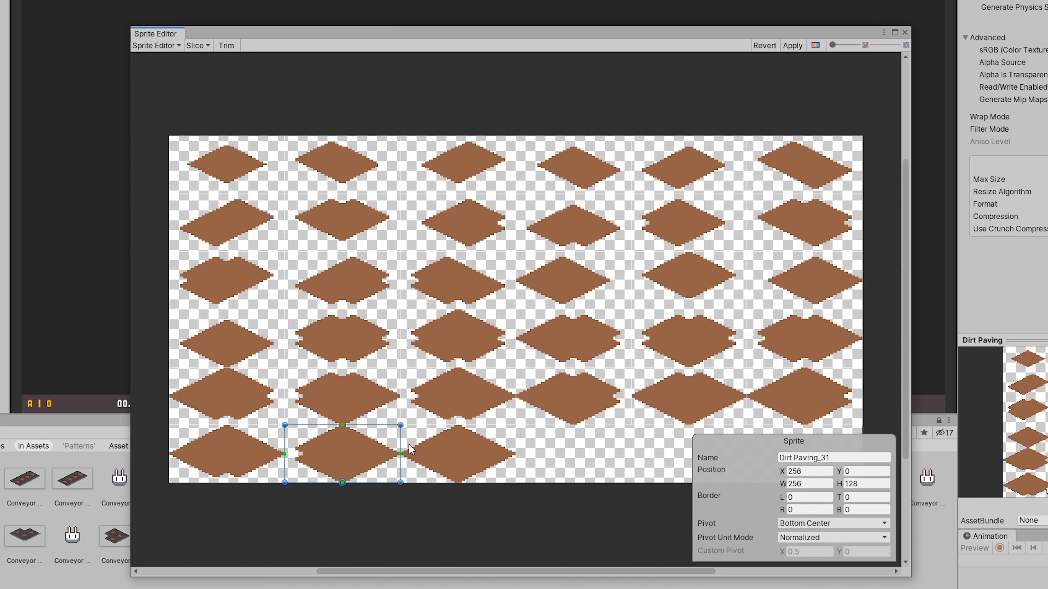
click(226, 164)
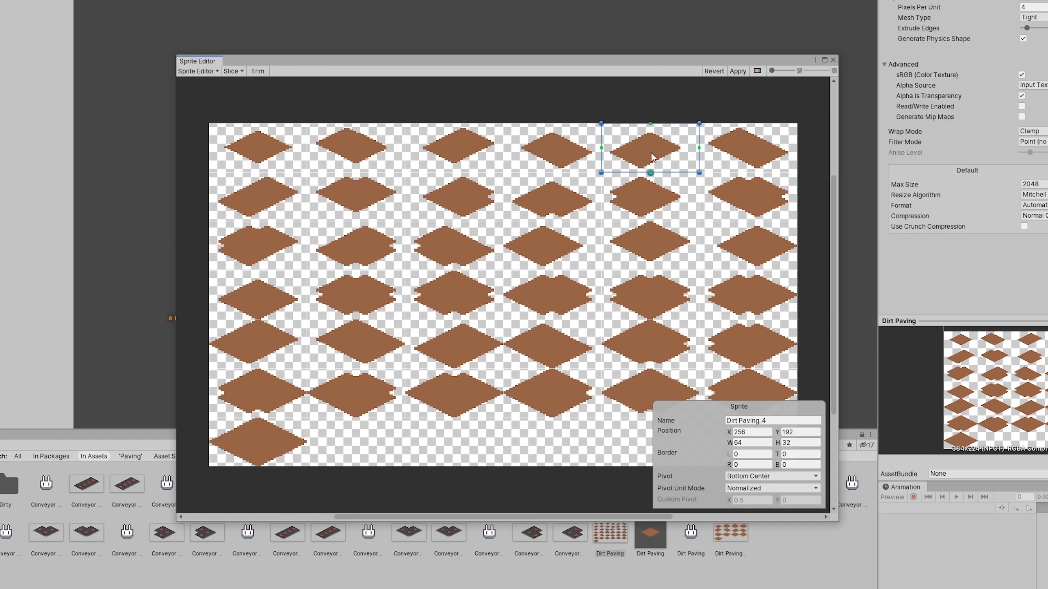
Tint the dirt paving Sprite Renderer colour brown via the color picker.
click(257, 300)
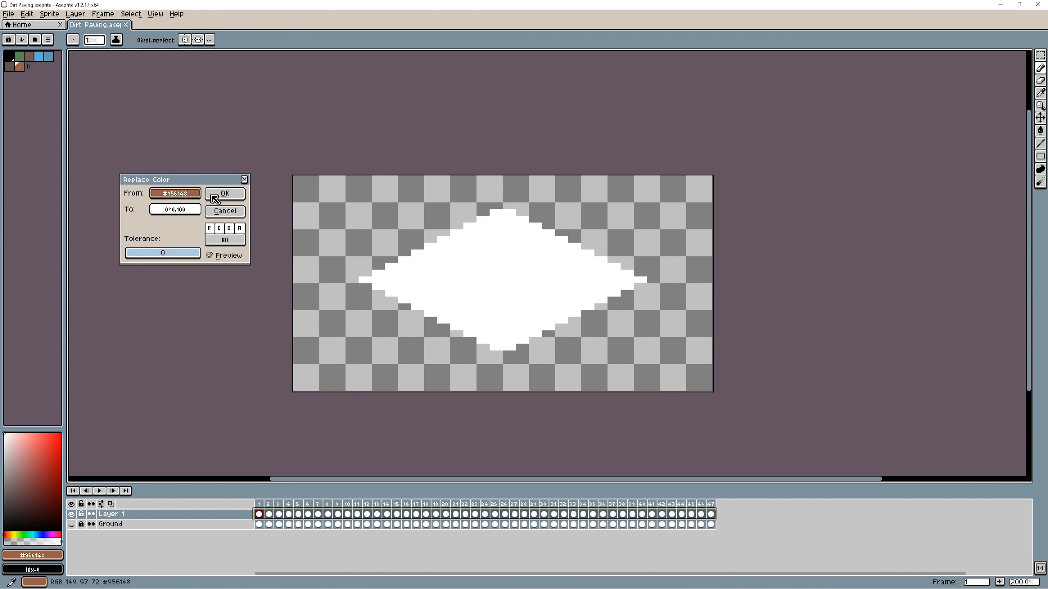
click(224, 194)
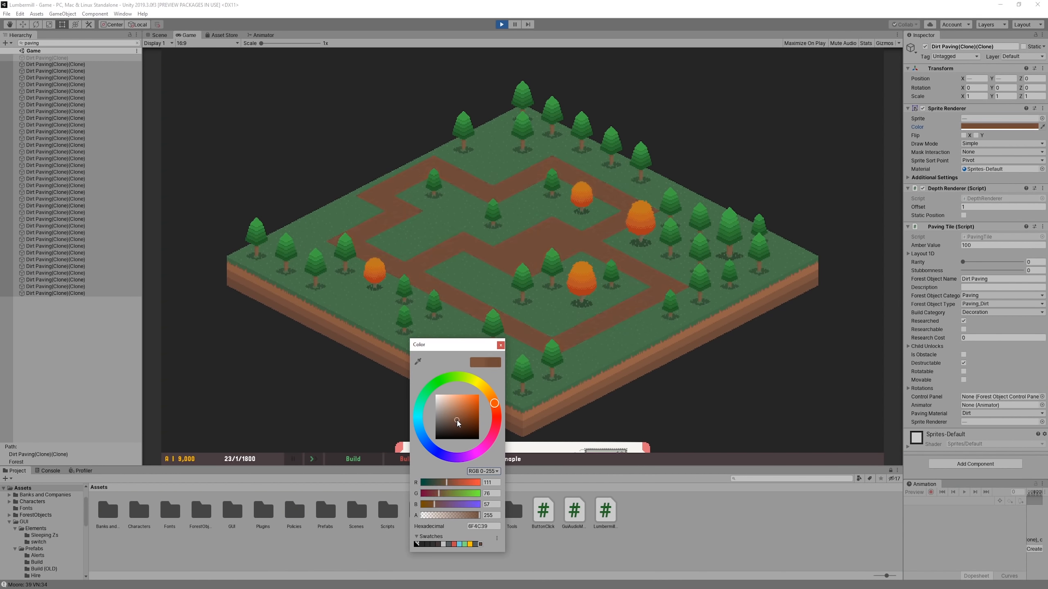
click(457, 418)
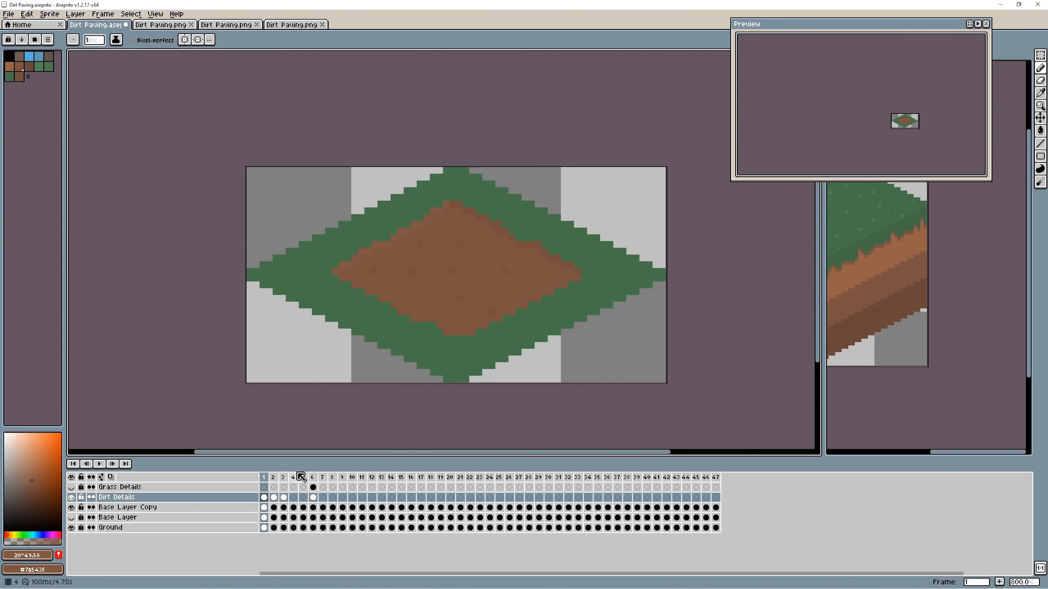
Paint a pebble speck and a grass tuft over the dirt on another tile frame.
click(510, 486)
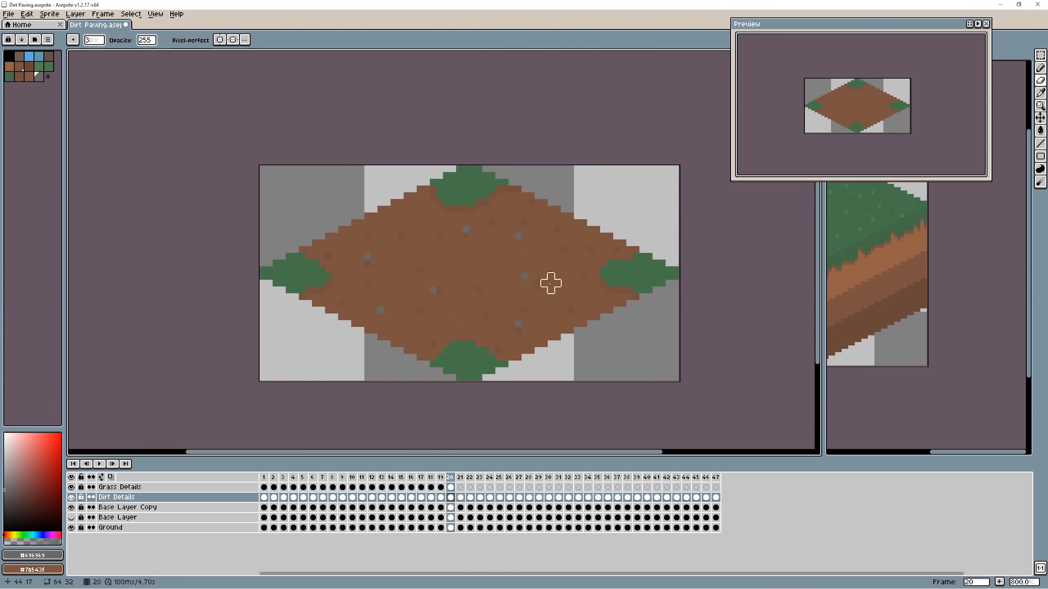
click(509, 486)
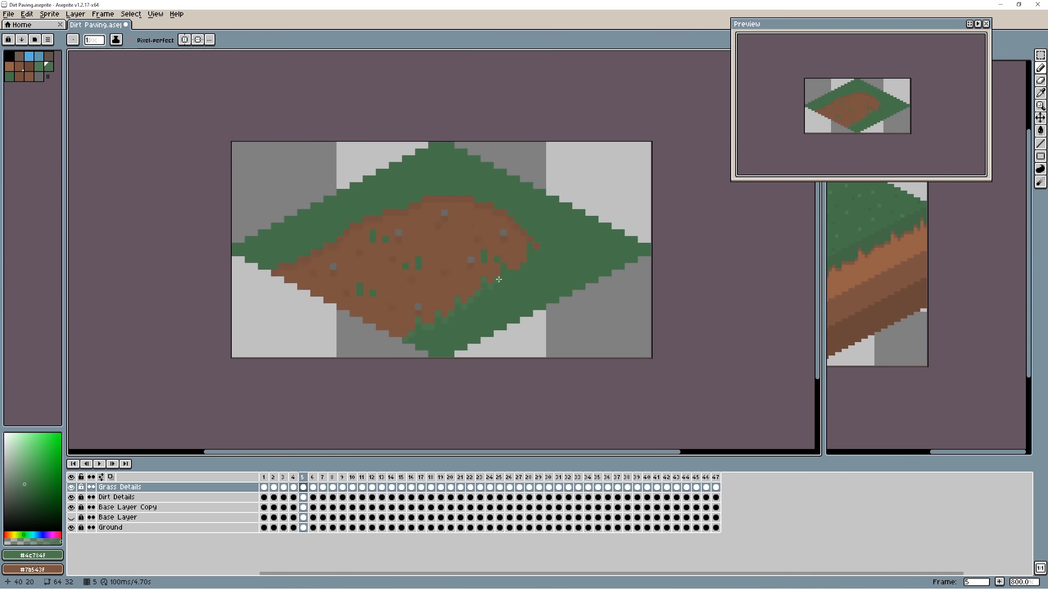
click(520, 486)
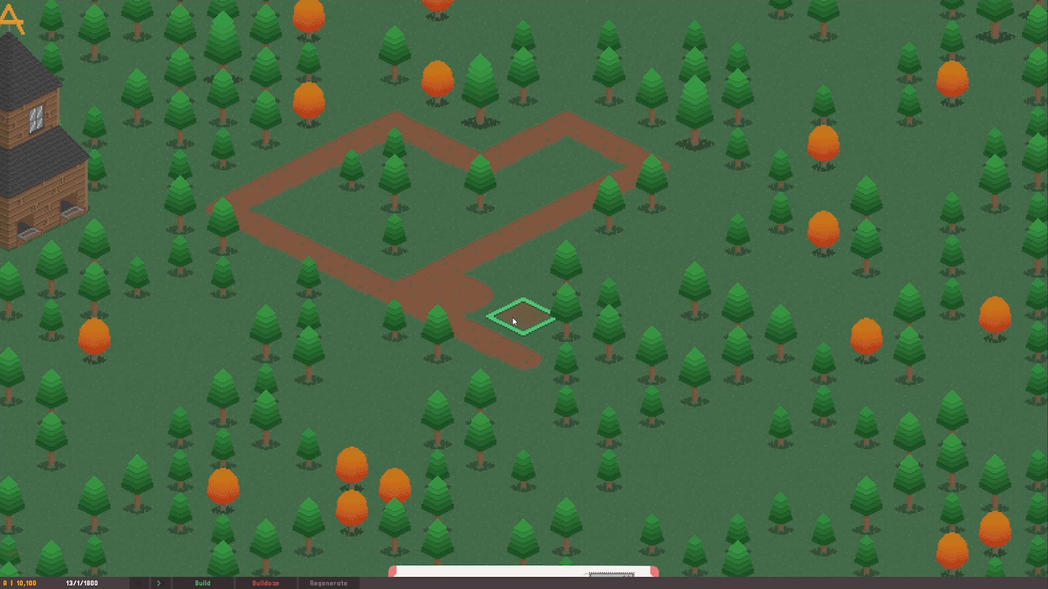
Lay dirt path tiles extending toward the upper right of the forest map.
click(515, 321)
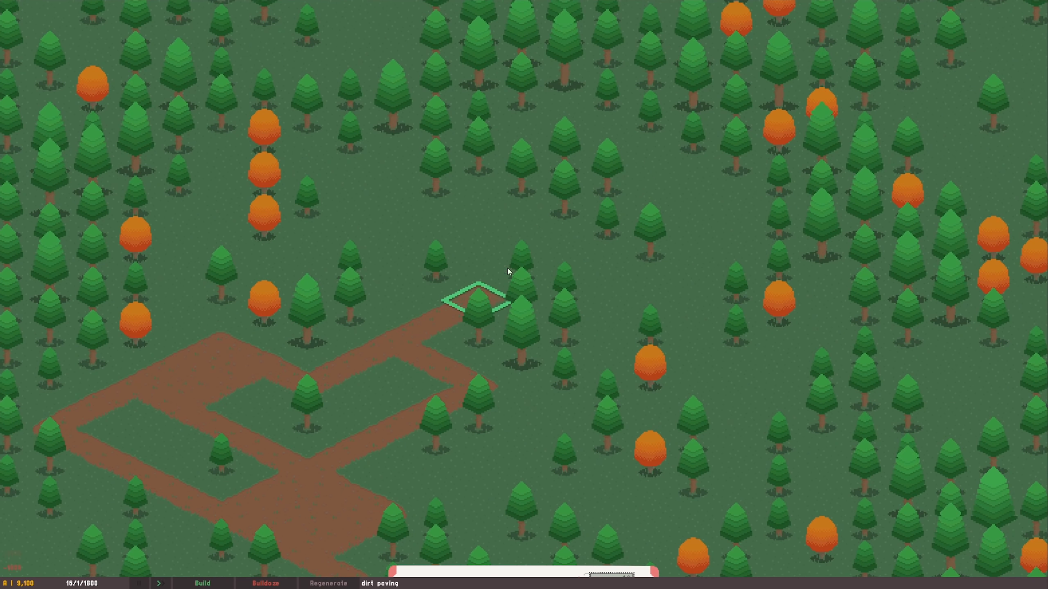
click(476, 305)
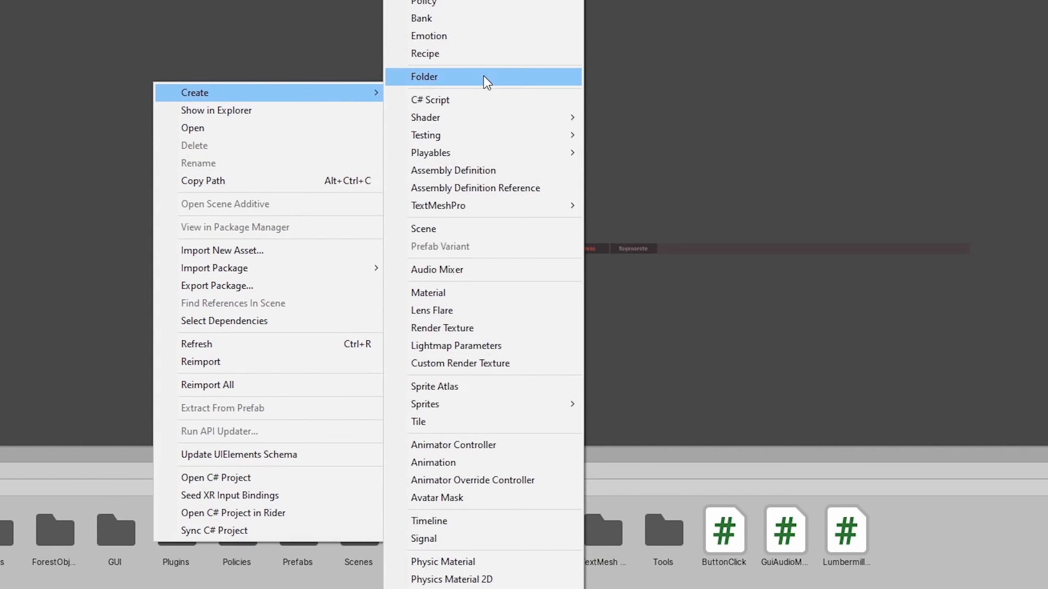
Create a folder and record shifted Main Camera Position keyframes in the Camera Shake clip.
click(424, 77)
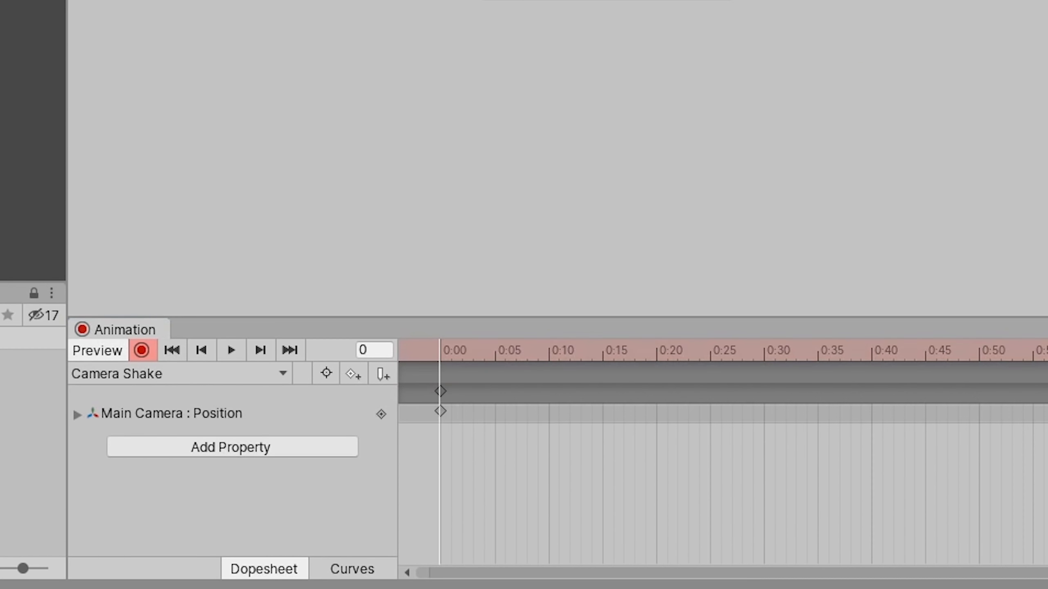
click(495, 351)
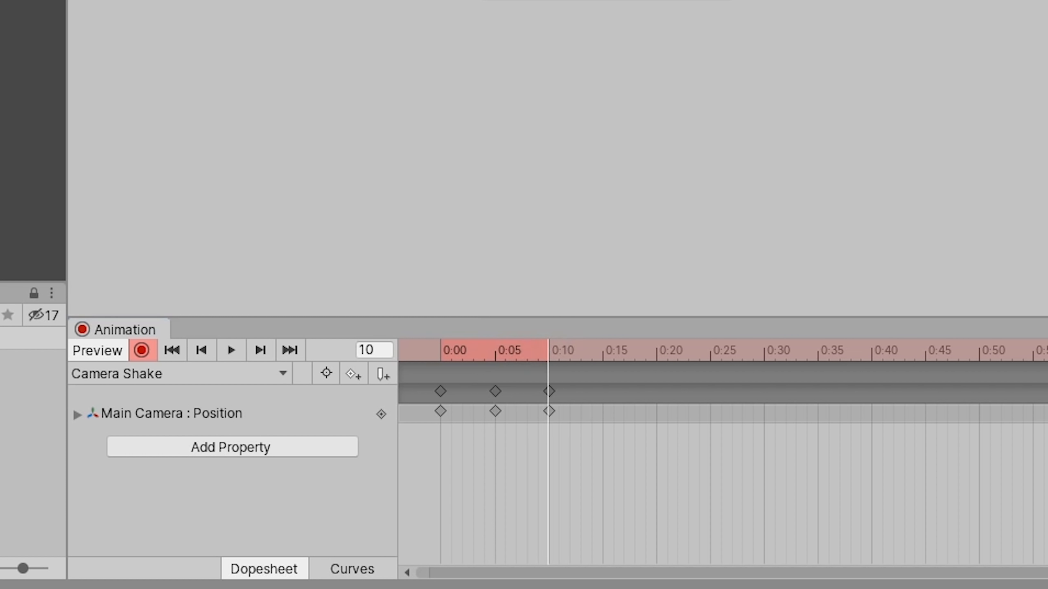
drag(548, 411, 515, 411)
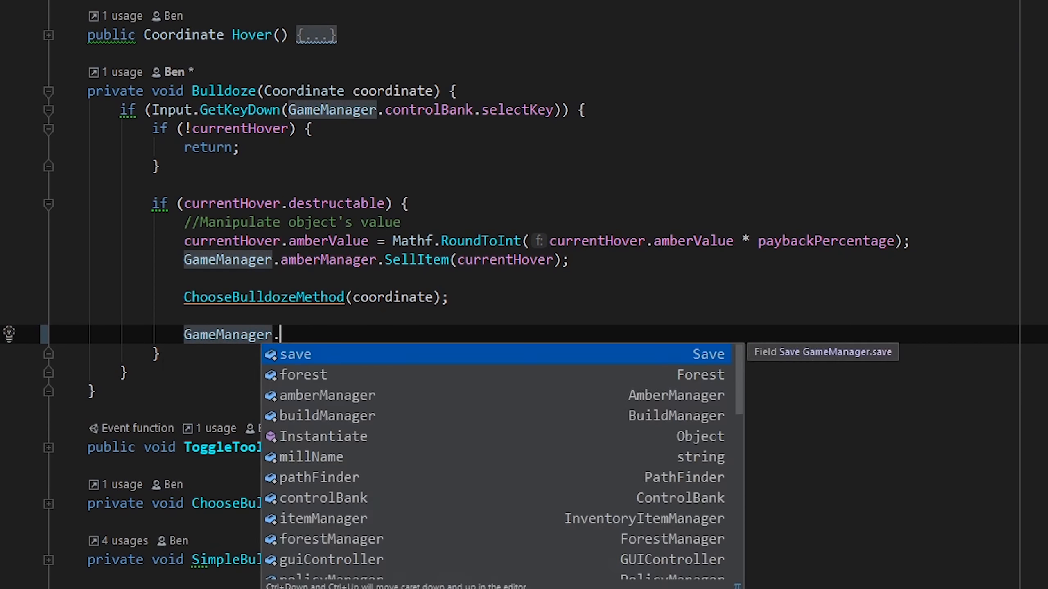
Add Camera.main.GetComponent<CameraController>().Shake() to Bulldoze and bulldoze pine trees to test it.
text(Camera.main.GetComponent<CameraController>().Shake();)
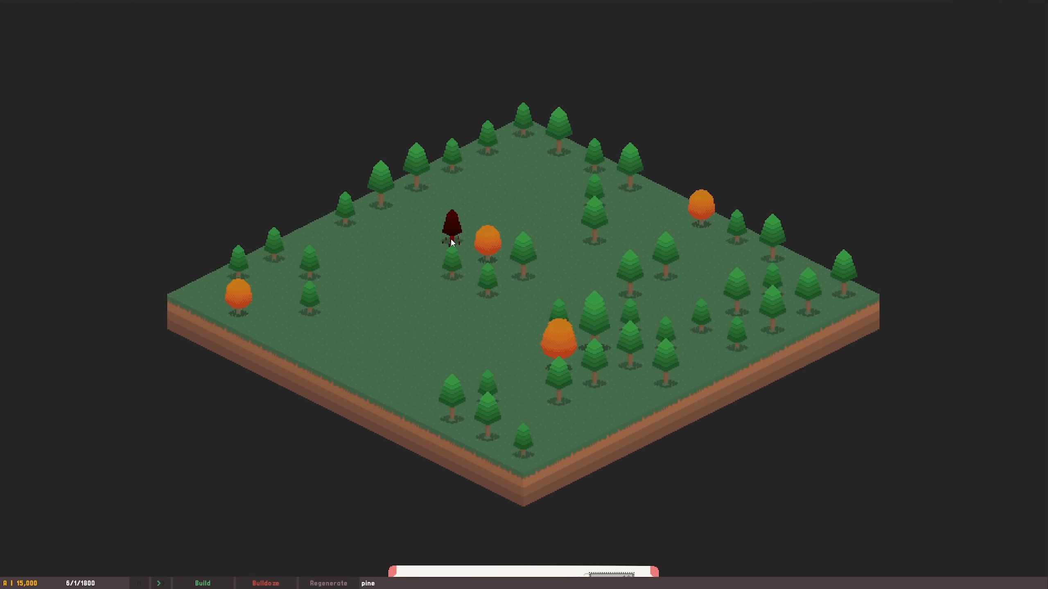
click(329, 582)
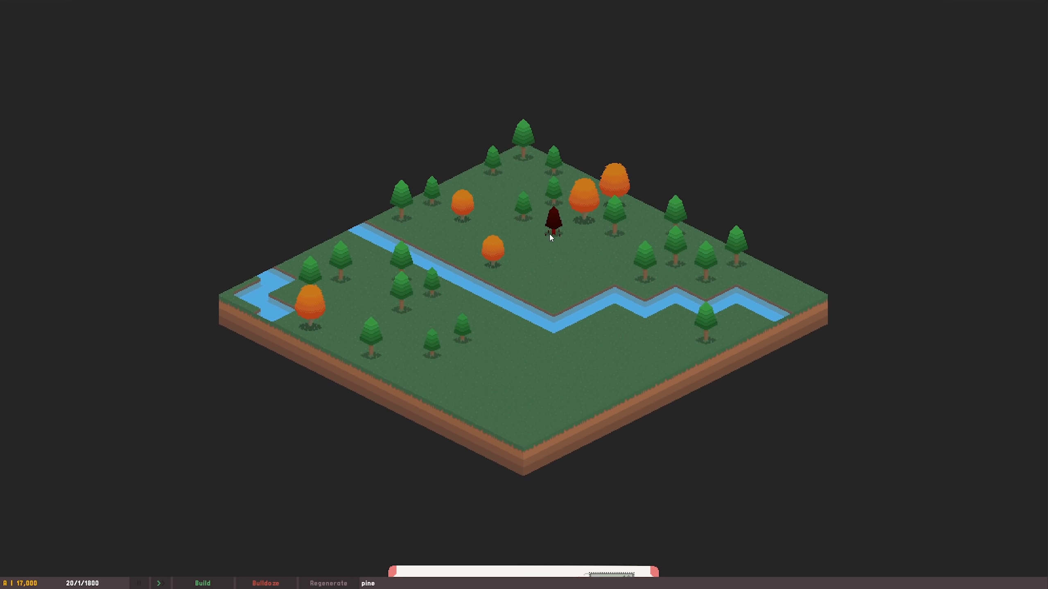
click(554, 225)
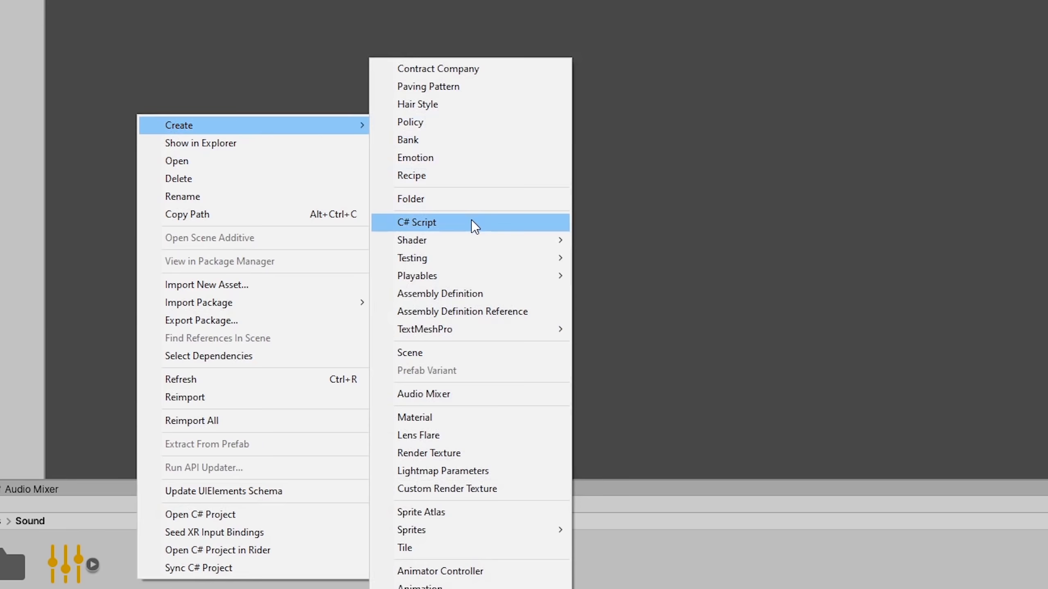
Create a C# script with an SFXCategory enum entry Tree_Bulldoze.
click(416, 223)
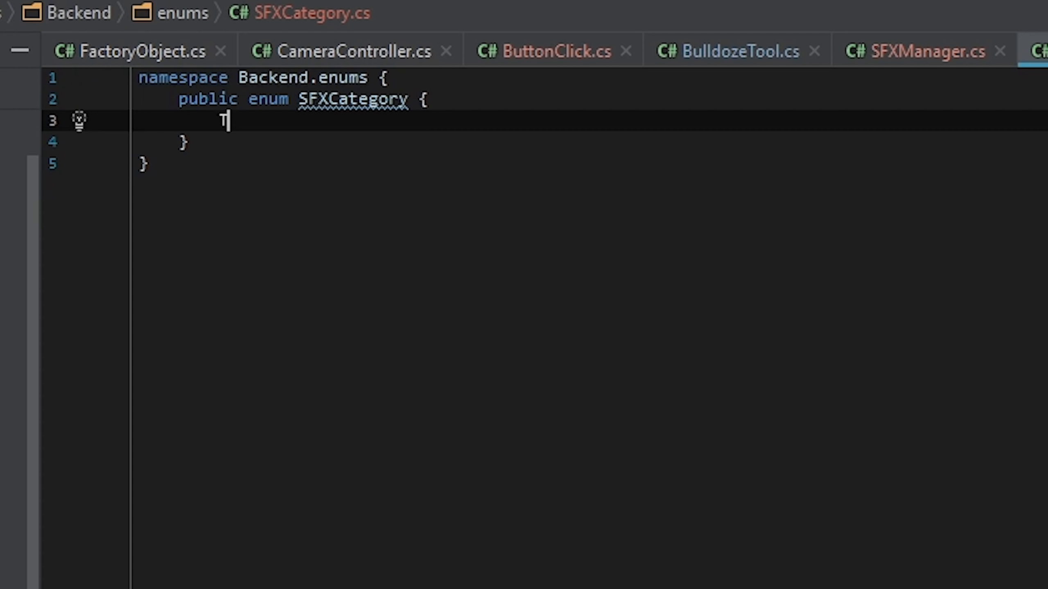
text(ree_B)
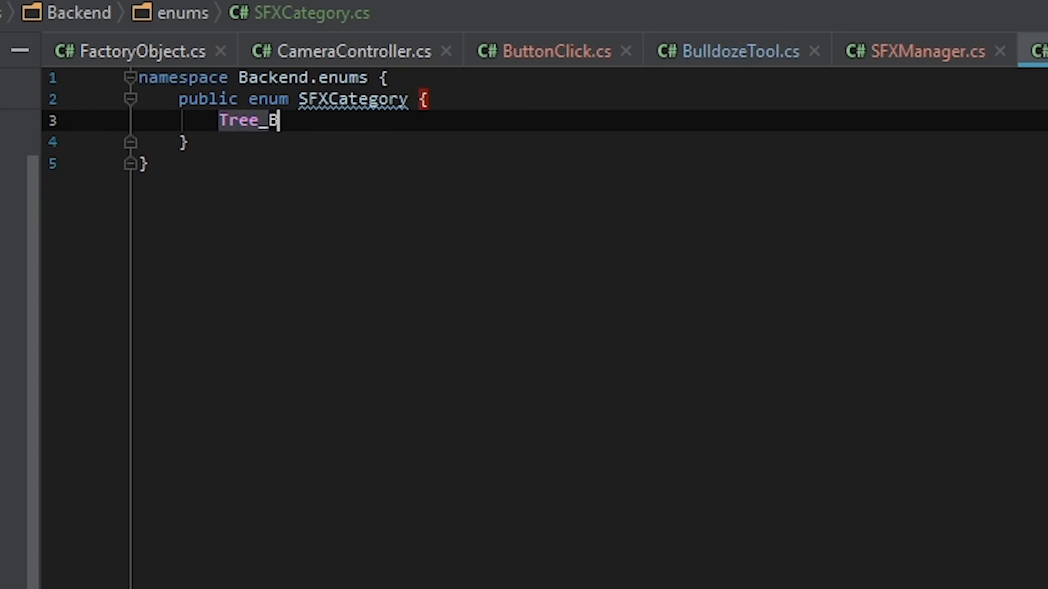
text(ulldoze)
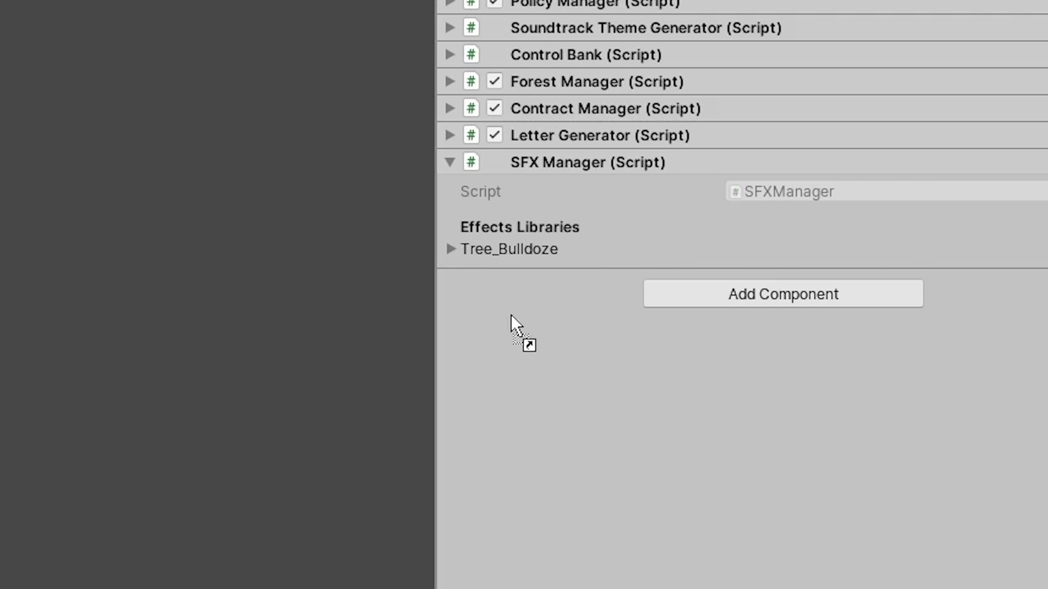
Expand the Tree_Bulldoze effects library on the SFX Manager component.
click(450, 249)
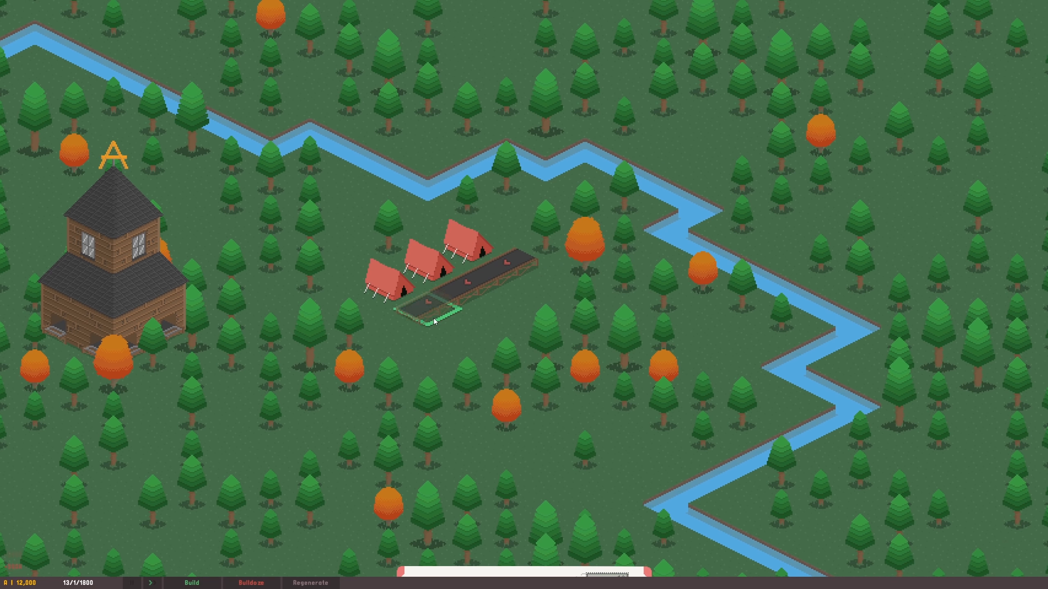
Place the long structure beside the tents and lay the dirt path loop toward the bottom.
click(433, 321)
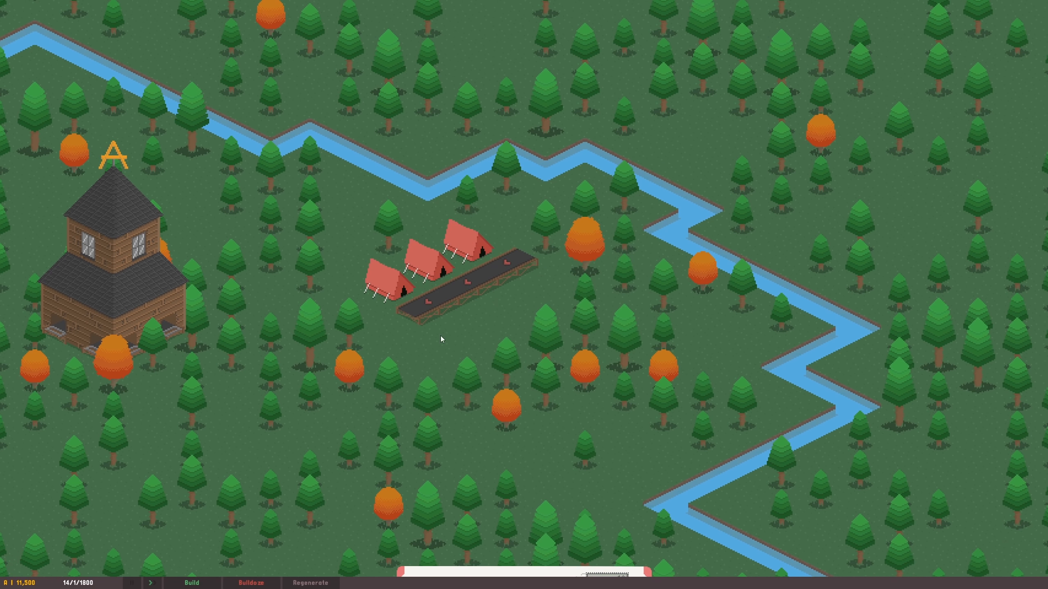
click(188, 583)
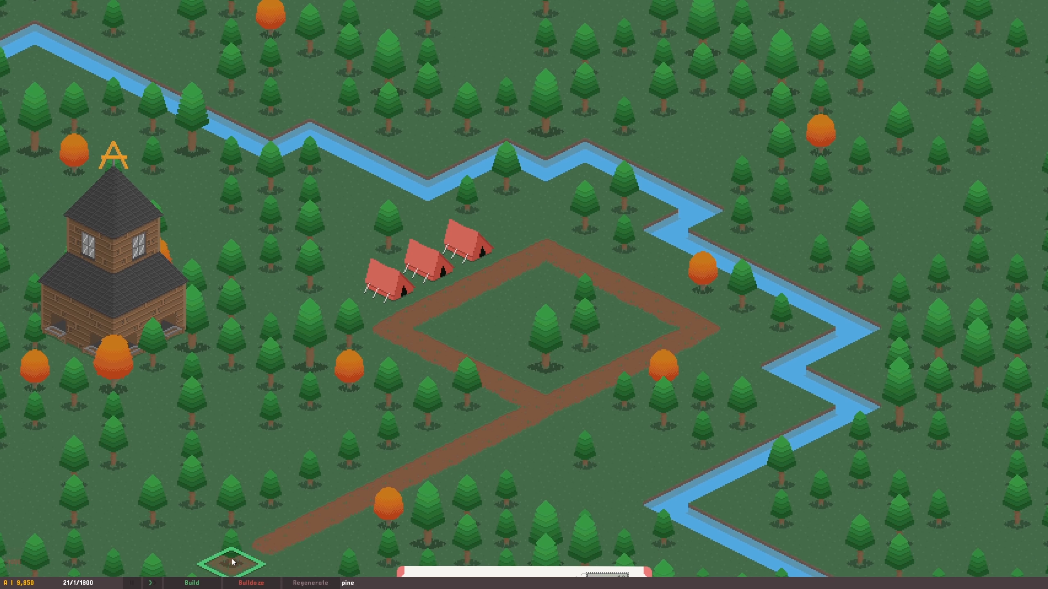
click(187, 583)
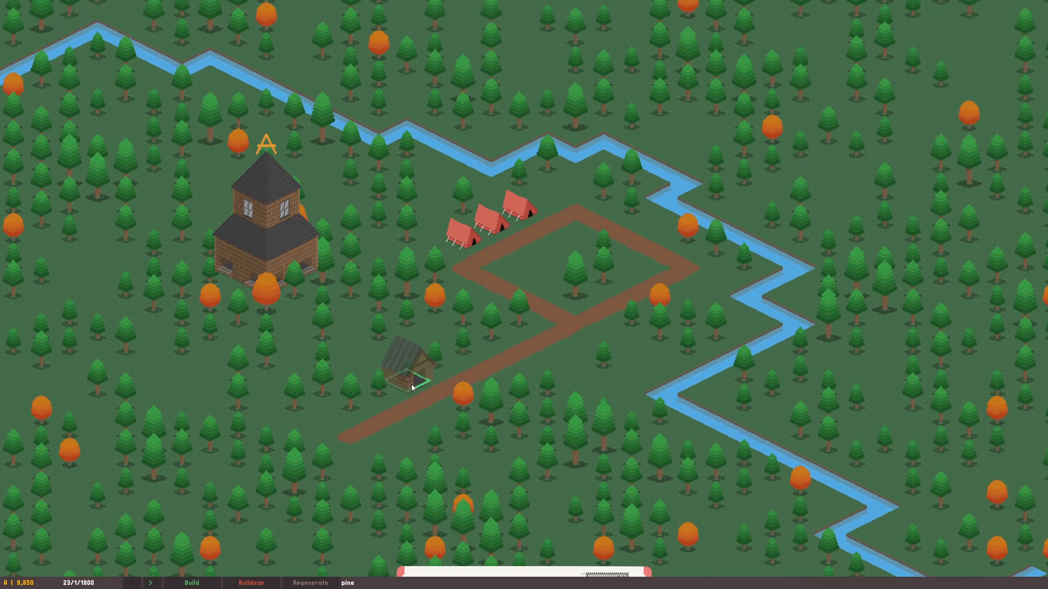
Place the storage shed beside the dirt path.
click(411, 386)
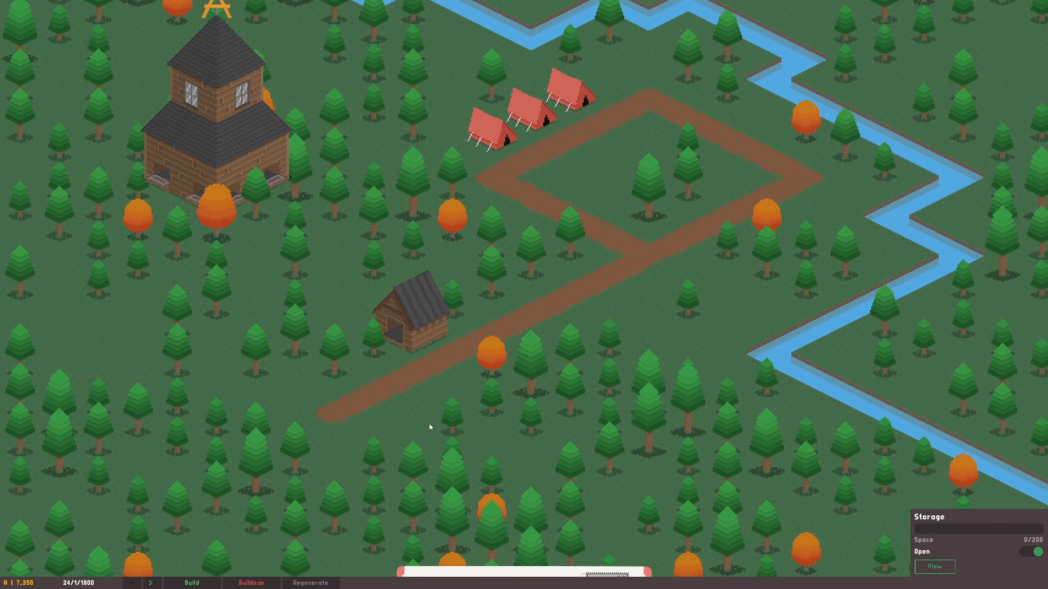
click(189, 583)
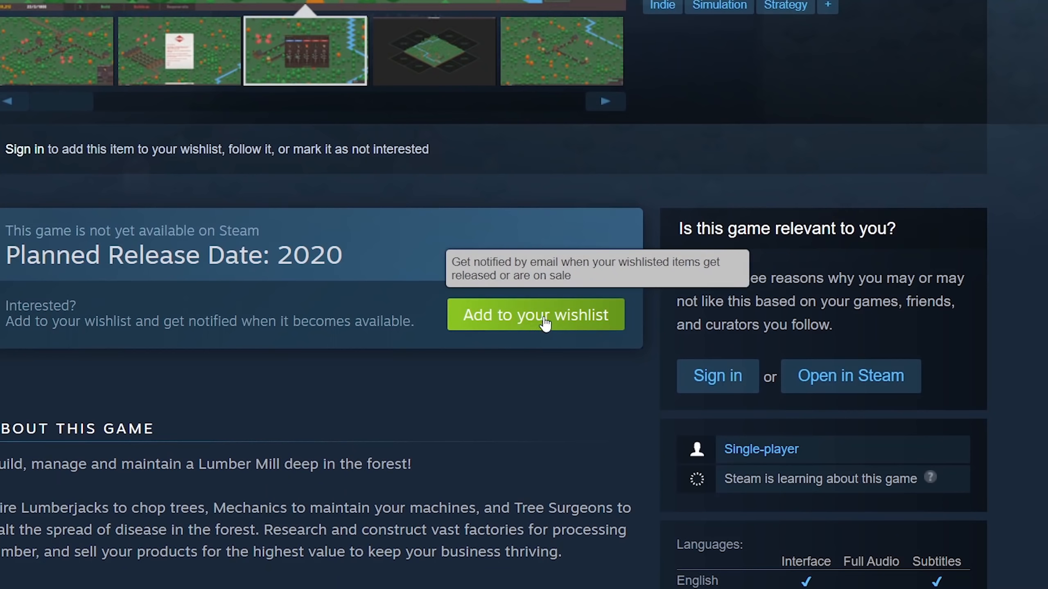
mouse_move(500, 329)
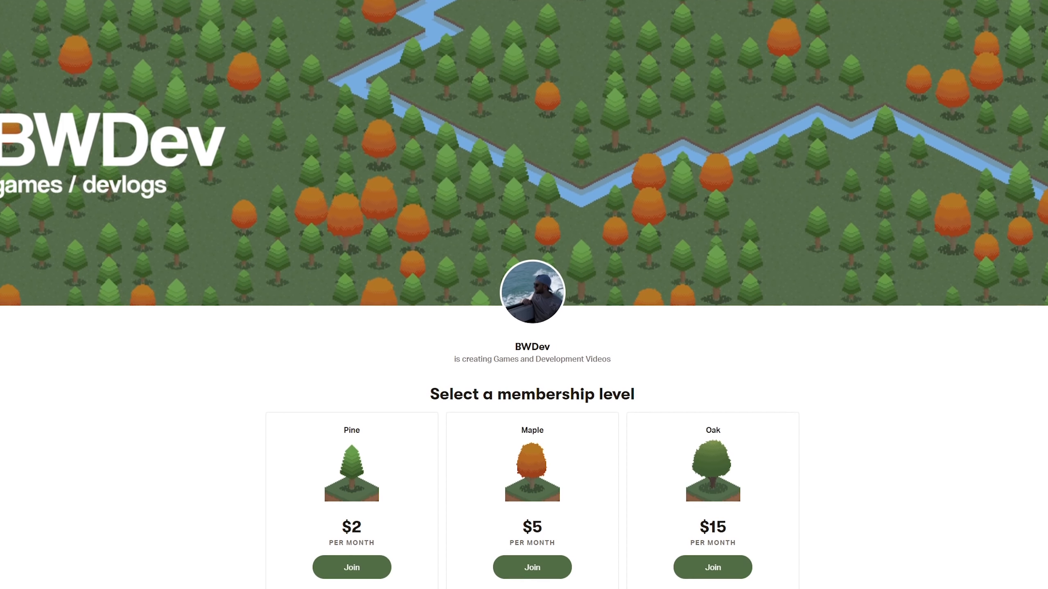
Scroll the BWDev membership page down through the Pine, Maple and Oak tiers.
scroll(down, 3)
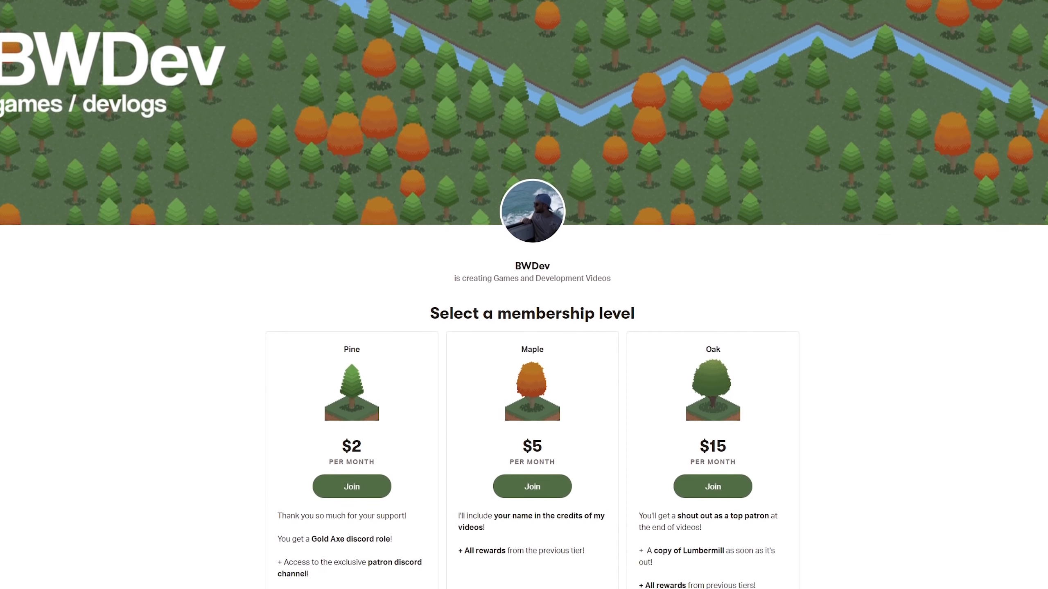
scroll(down, 3)
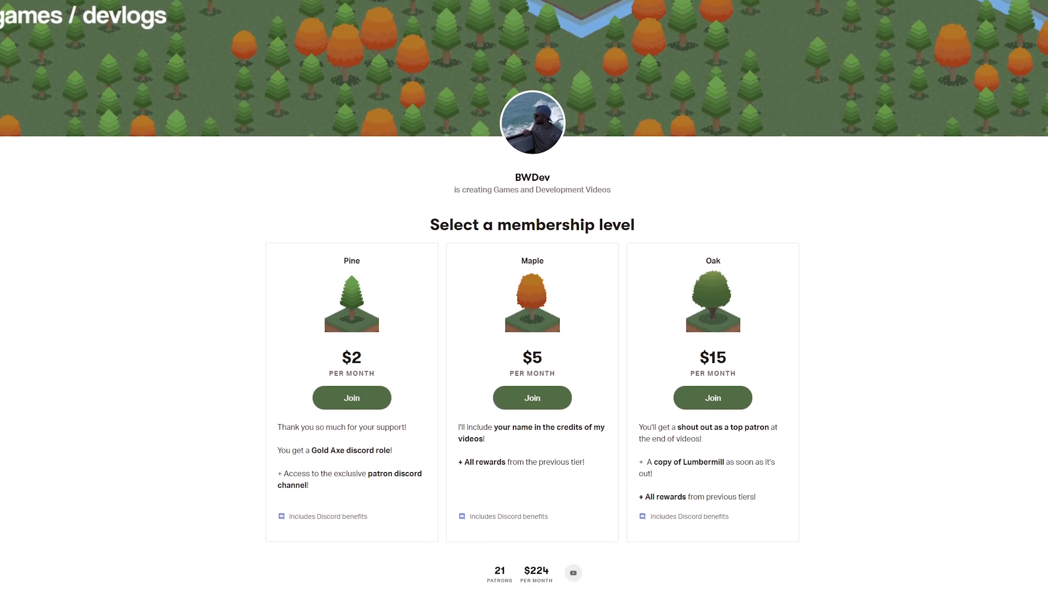